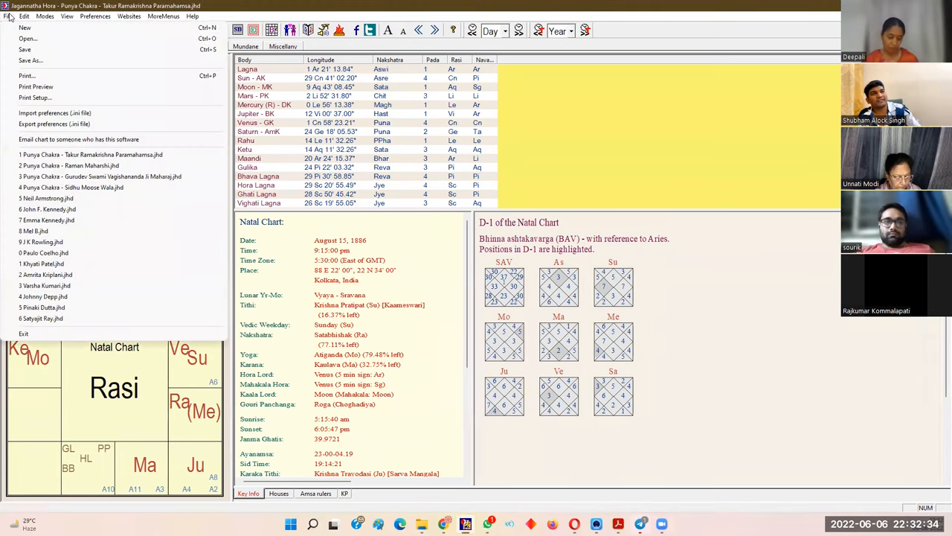
left_click(101, 175)
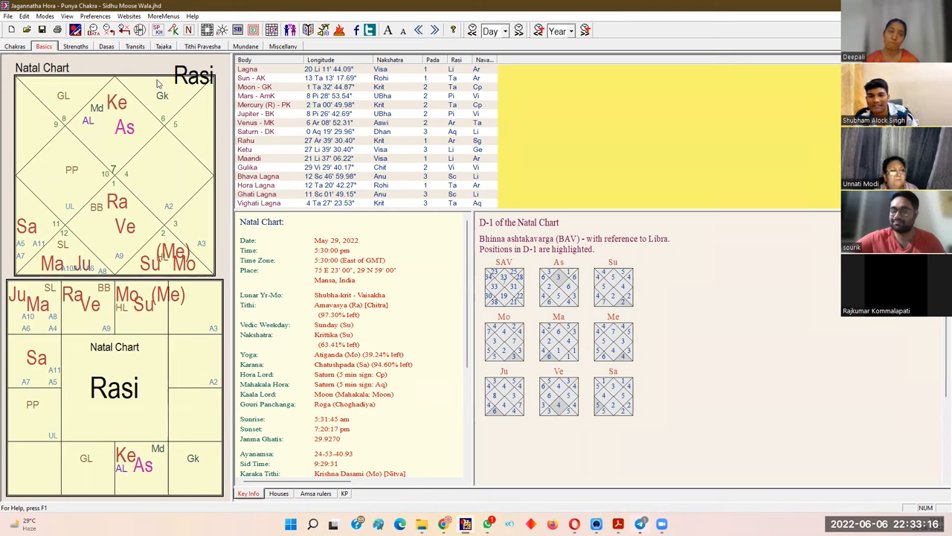
mouse_move(172, 124)
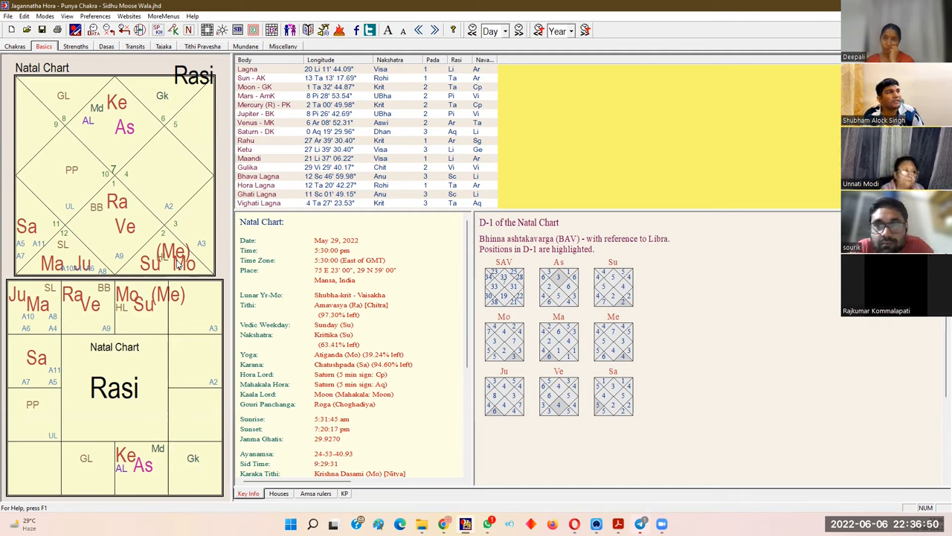
mouse_move(116, 311)
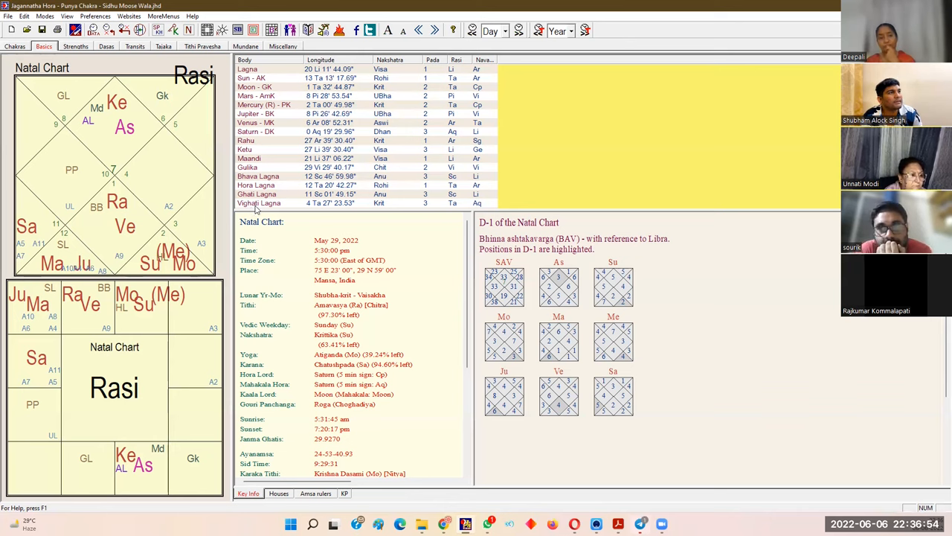
mouse_move(205, 206)
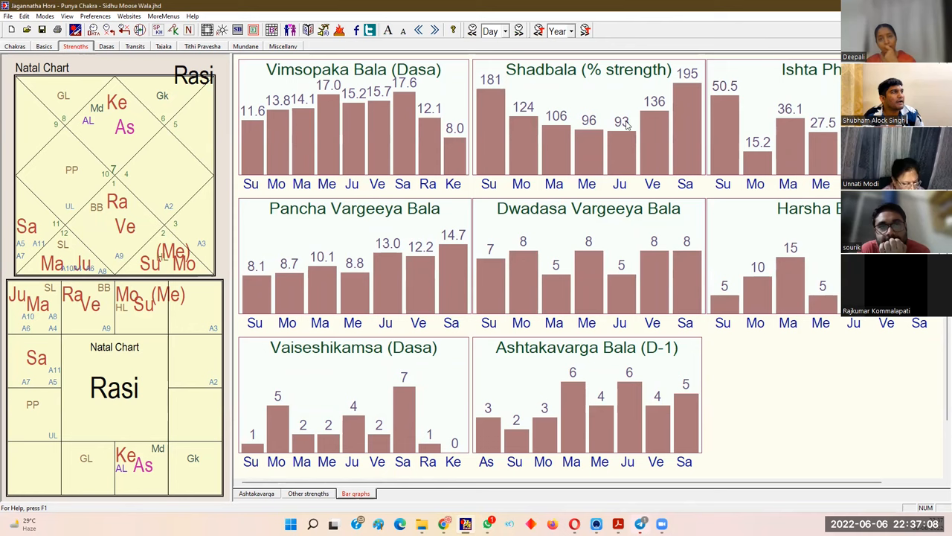
mouse_move(549, 107)
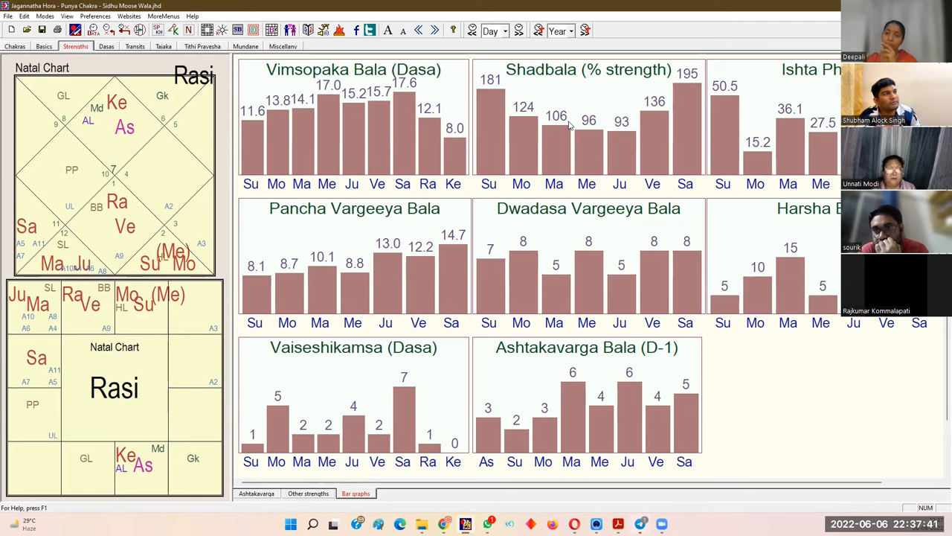
Review the Basics tab against the Strengths graphs, then create a new June 6, 2022 Dehra Dun chart
left_click(43, 46)
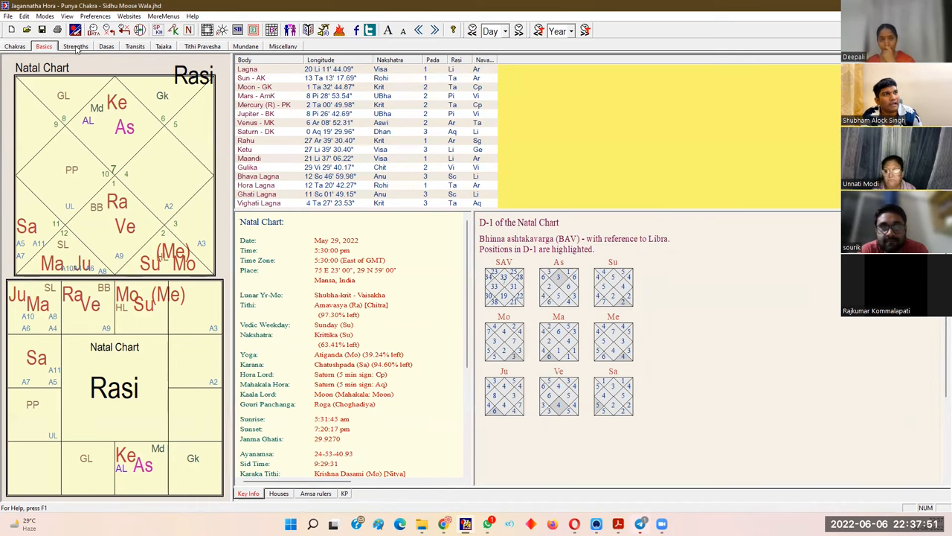
left_click(74, 46)
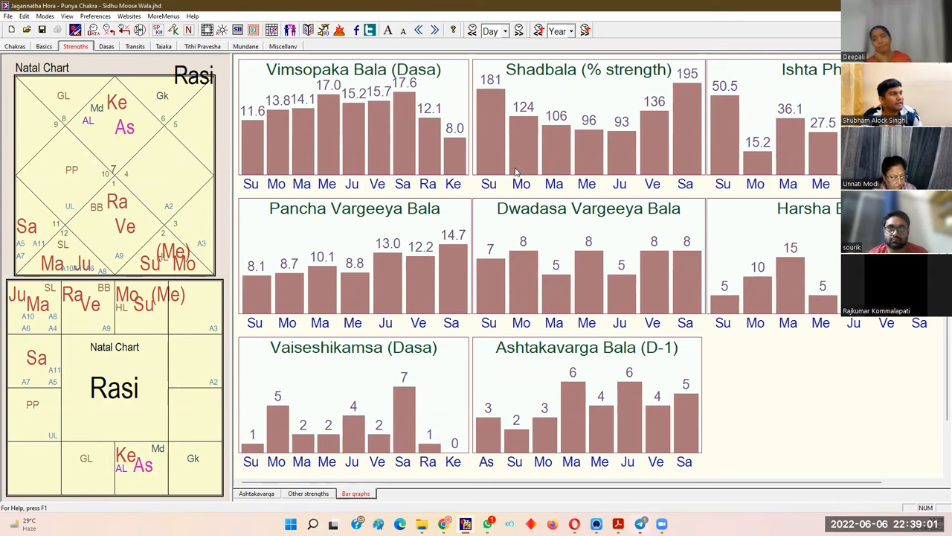
left_click(43, 46)
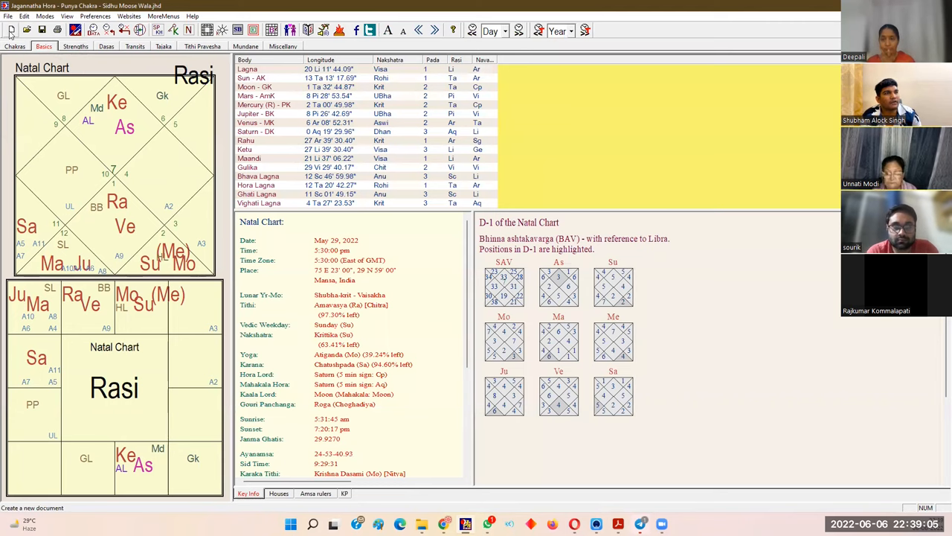
left_click(12, 29)
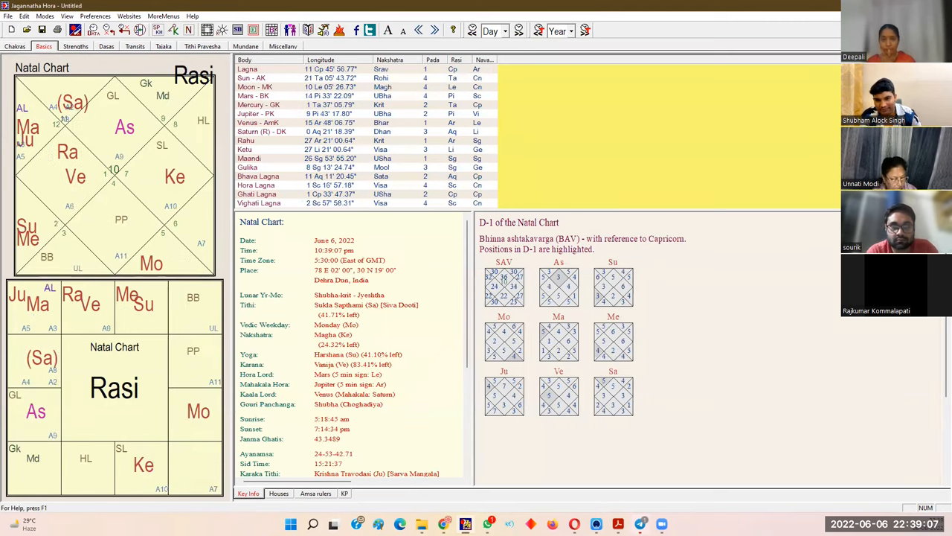